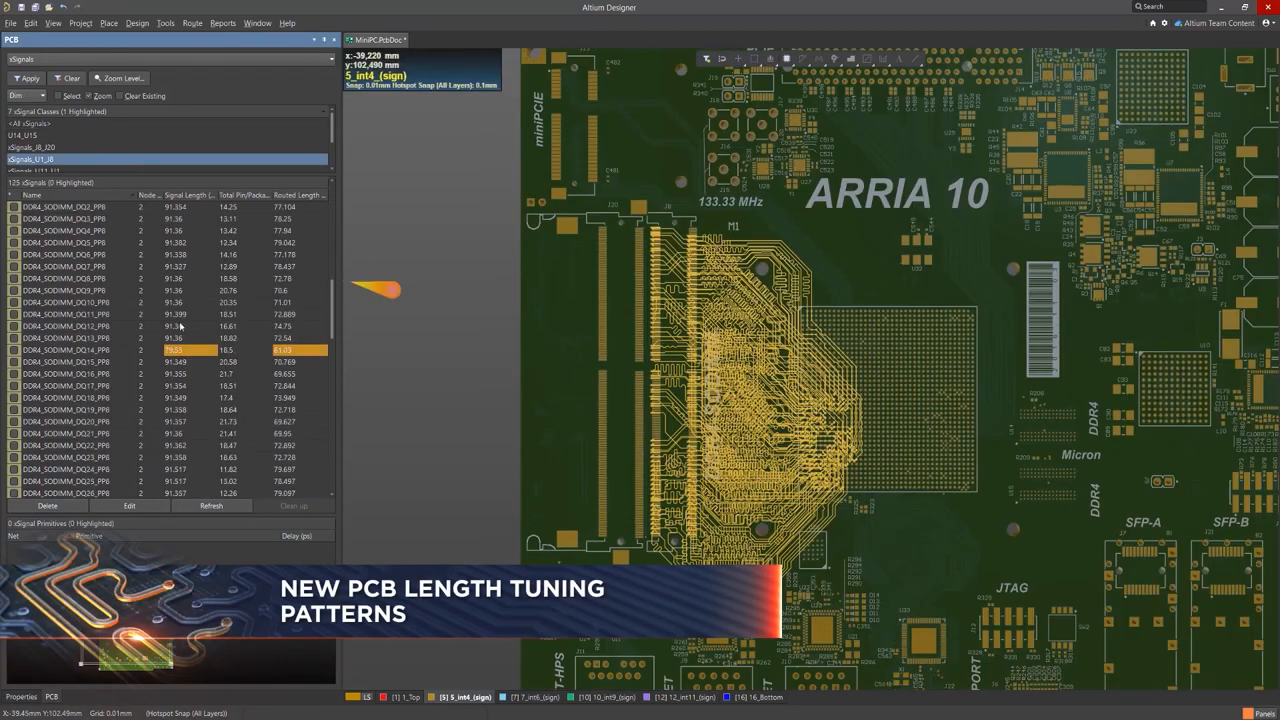
# - Length-tune the selected DDR traces with an accordion-style meander
pyautogui.click(64, 350)
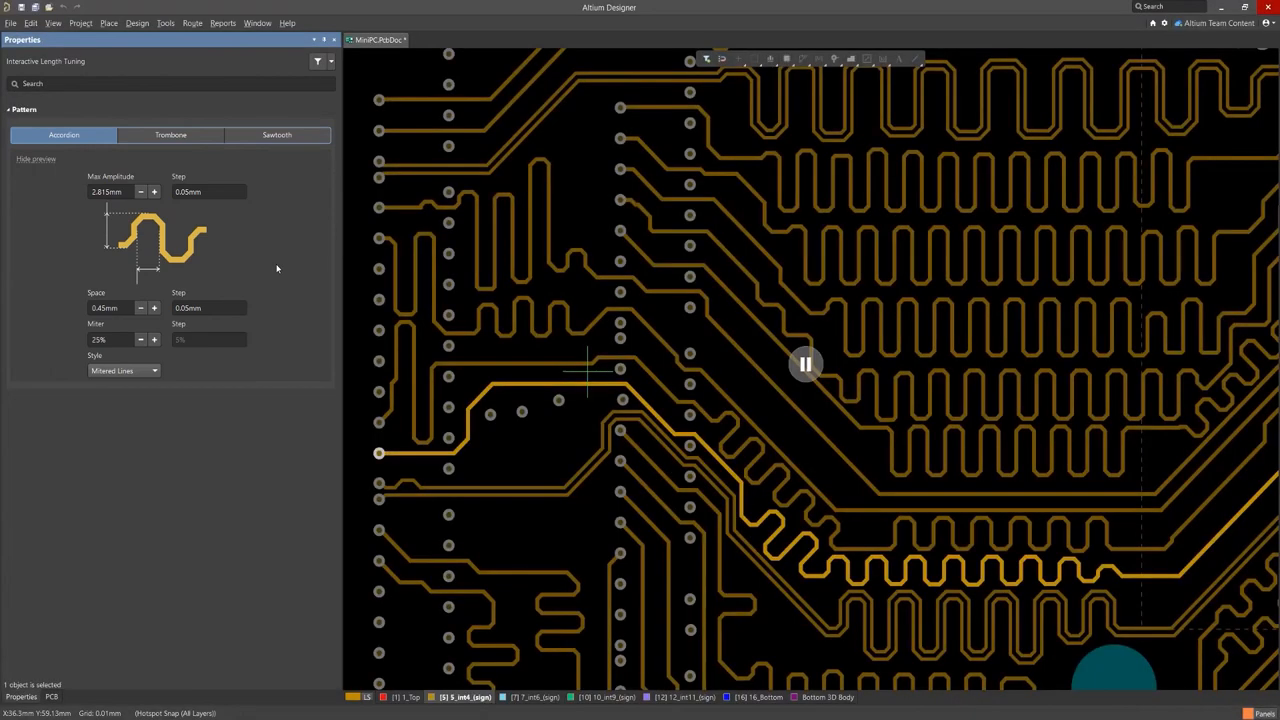
# - Switch the tuning pattern to Trombone on the red tuned track
pyautogui.click(170, 136)
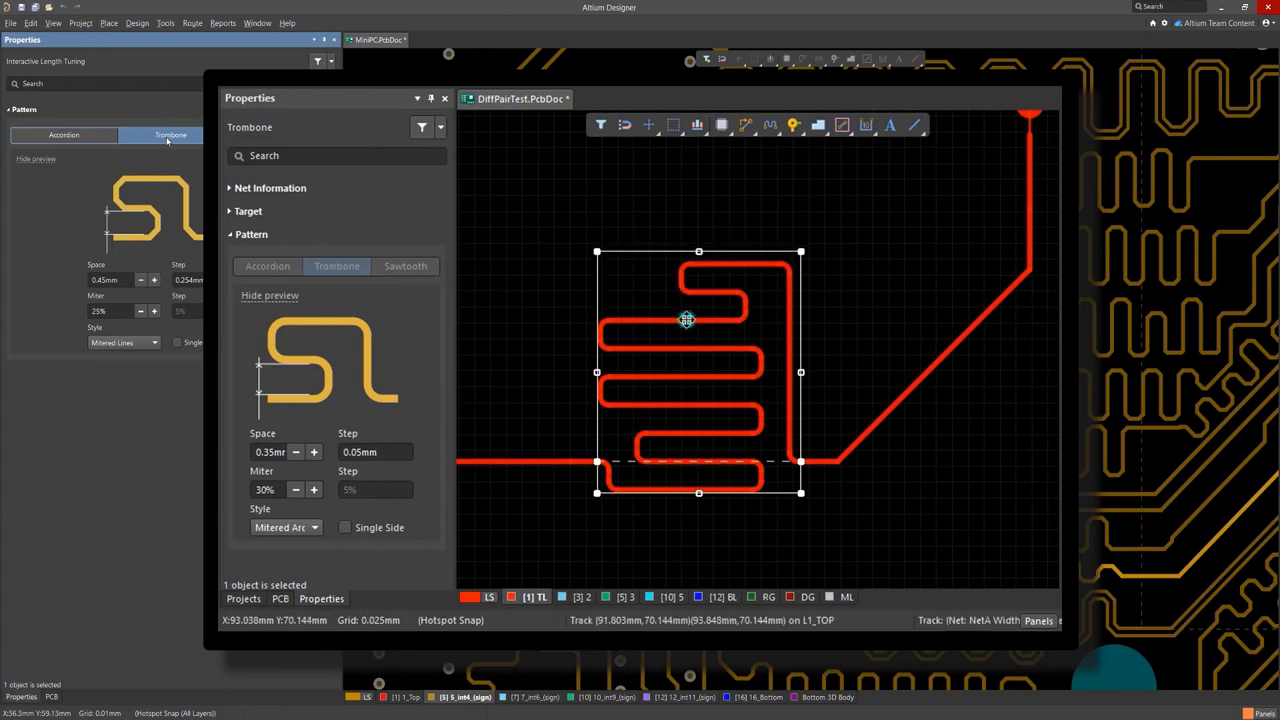
# - Tune a DDR net with an accordion meander toward its From Rules target length
pyautogui.click(296, 452)
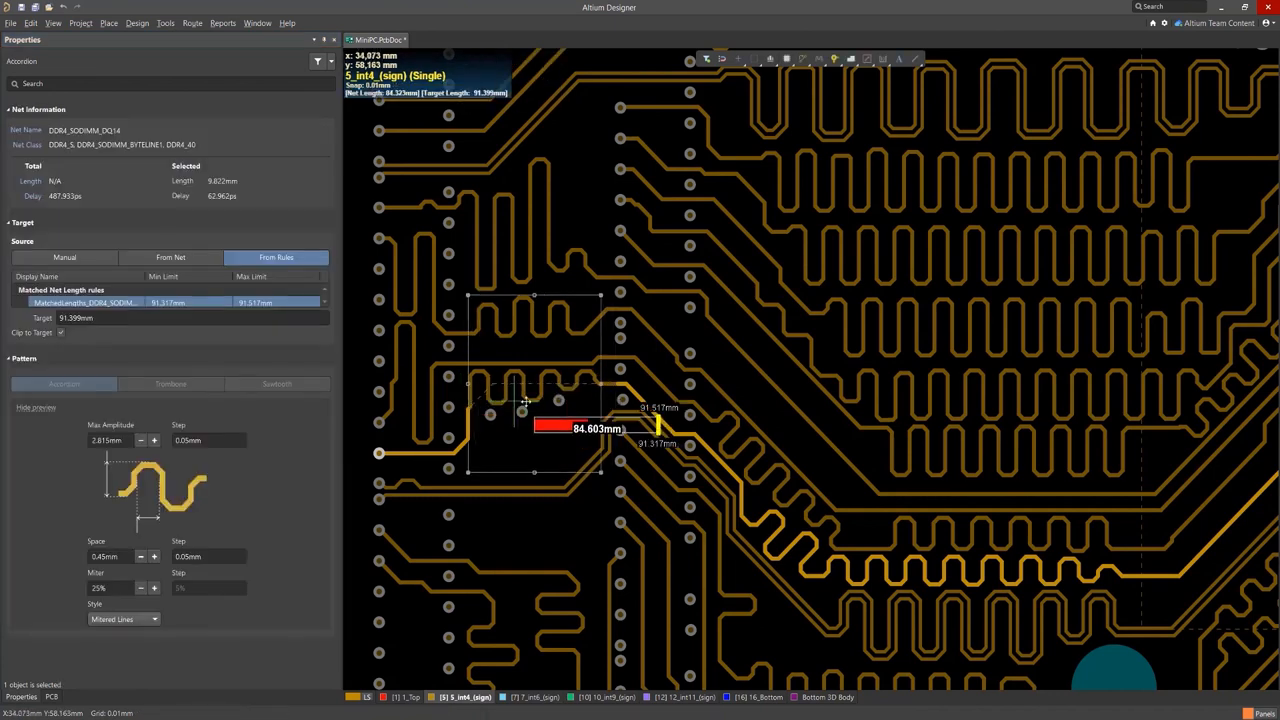
# - Switch the tuning pattern to Sawtooth on the red test trace
pyautogui.click(170, 388)
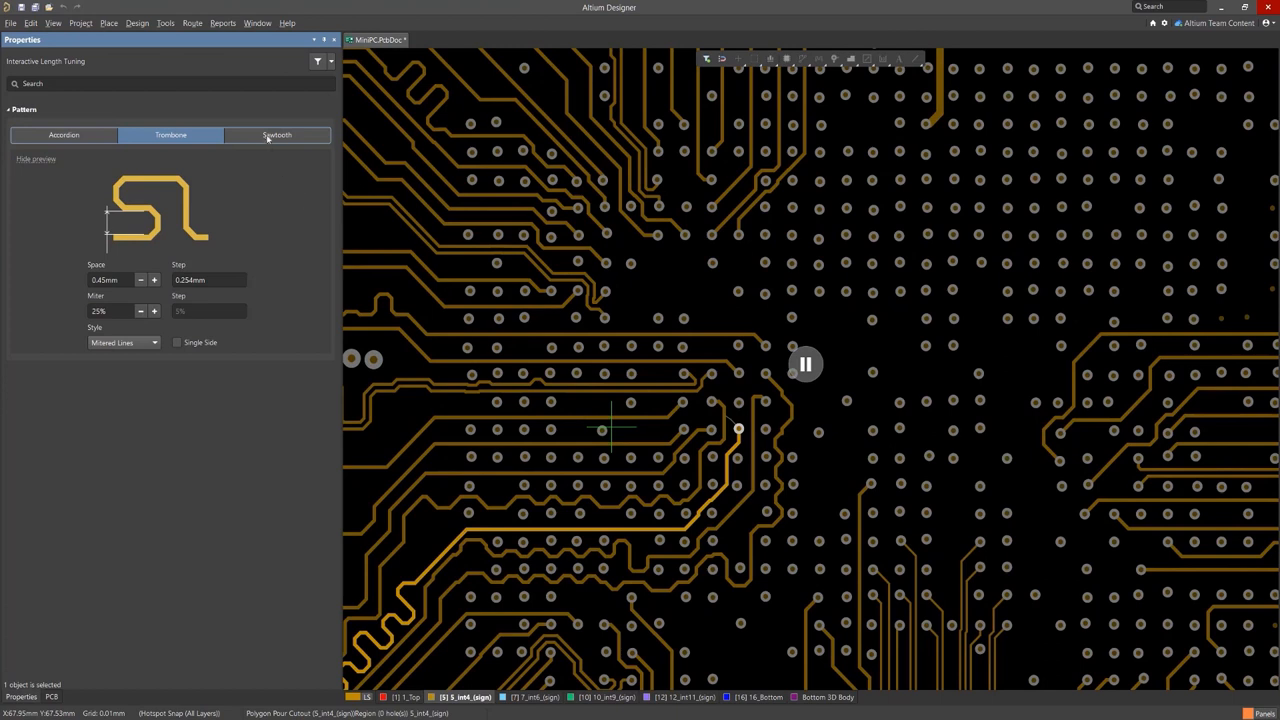
pyautogui.click(276, 136)
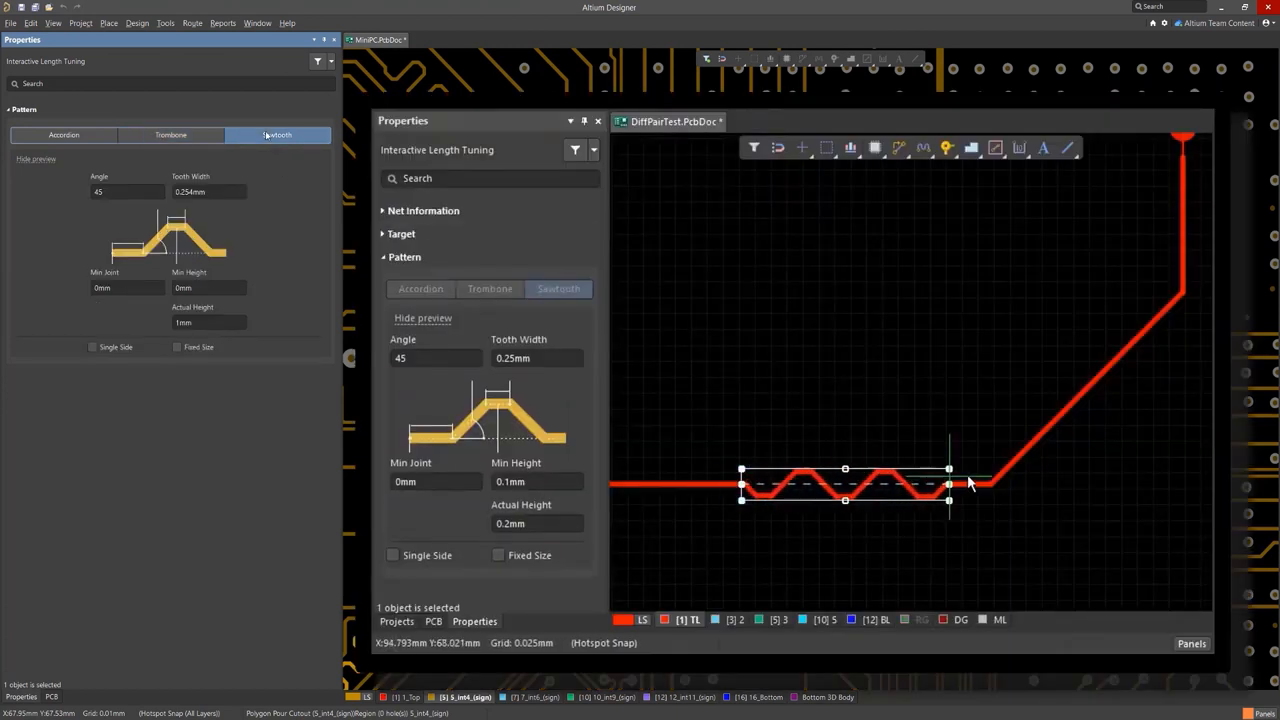